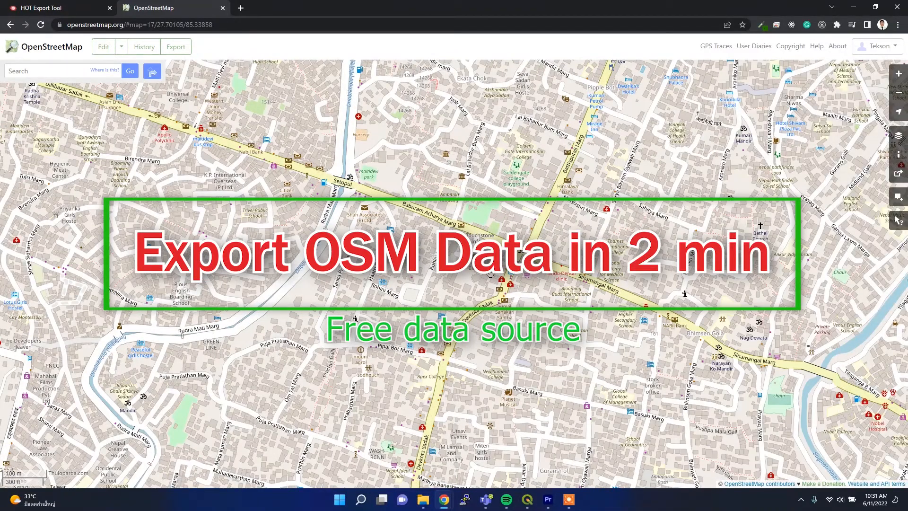
# Step: Start a new blank browser tab for export.hotosm.org
pyautogui.click(240, 7)
pyautogui.write('export.hotosm.org')
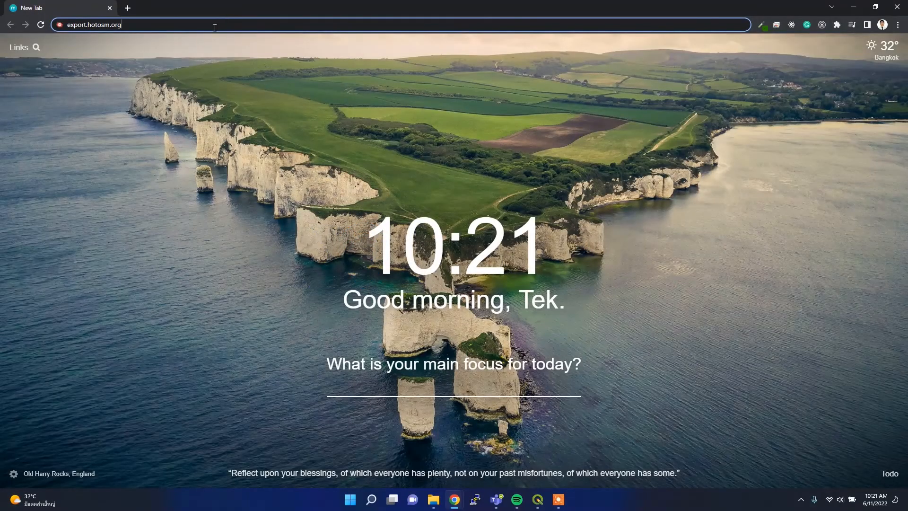
pyautogui.moveTo(145, 27)
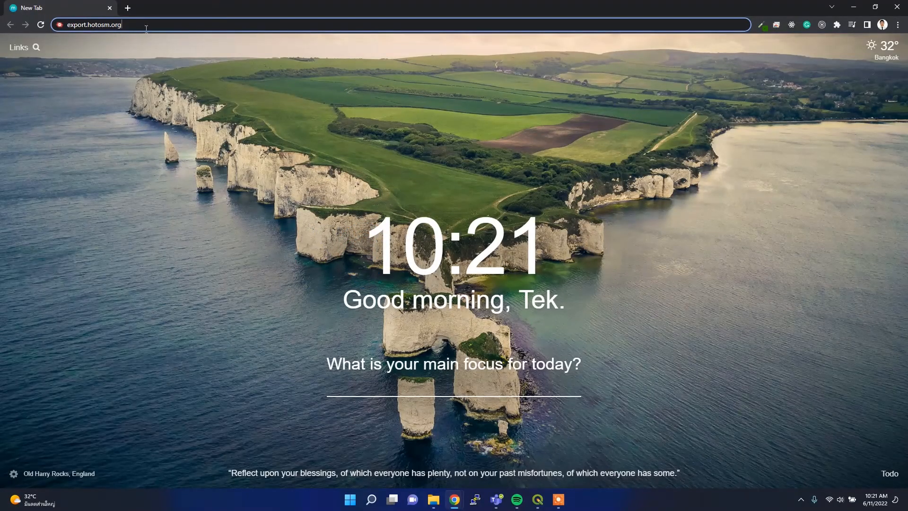
# Step: Load export.hotosm.org, log out, then log in again granting access via OpenStreetMap
pyautogui.press('Return')
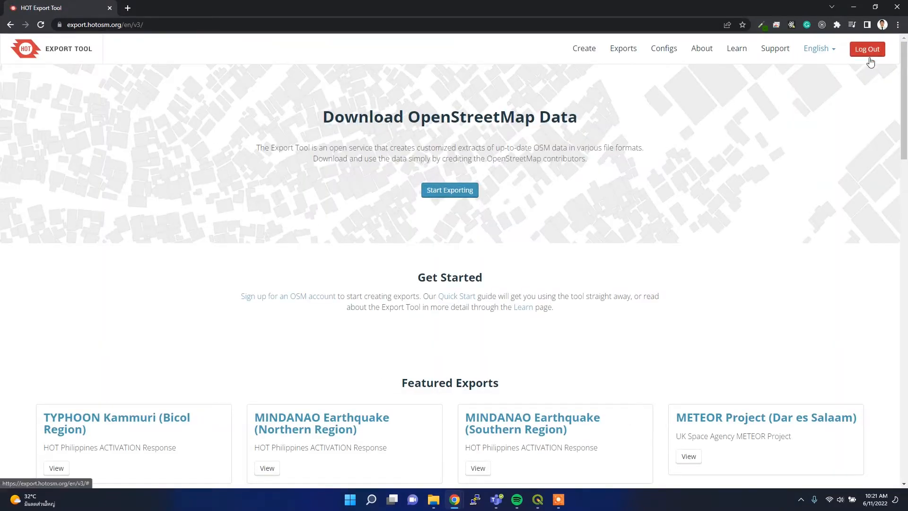
pyautogui.click(866, 48)
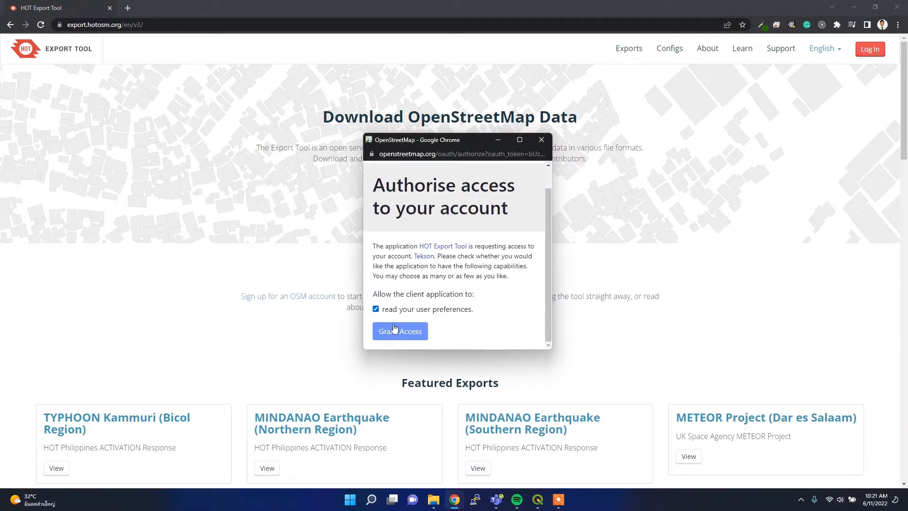
pyautogui.click(399, 331)
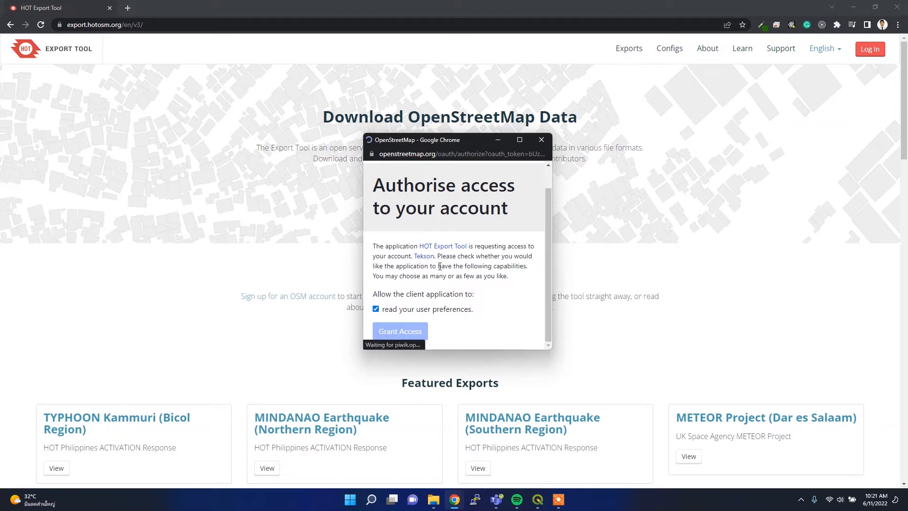
pyautogui.click(399, 331)
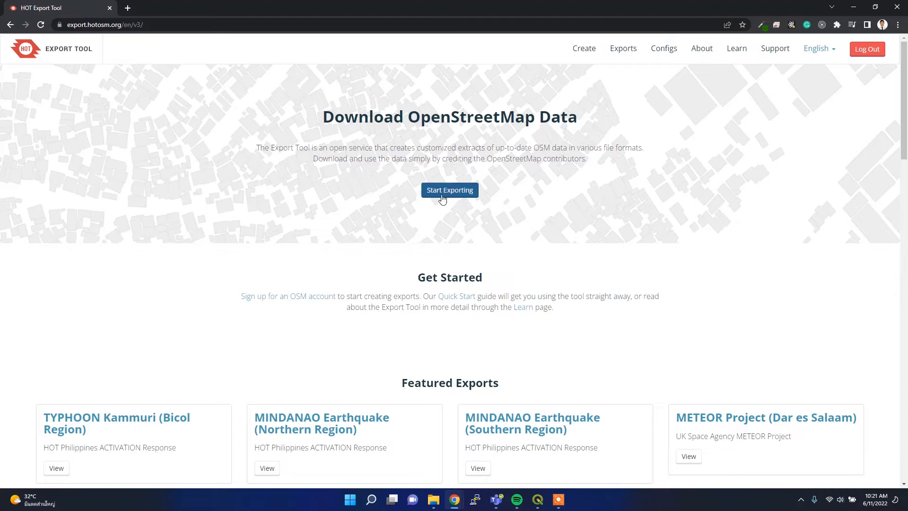
pyautogui.moveTo(460, 199)
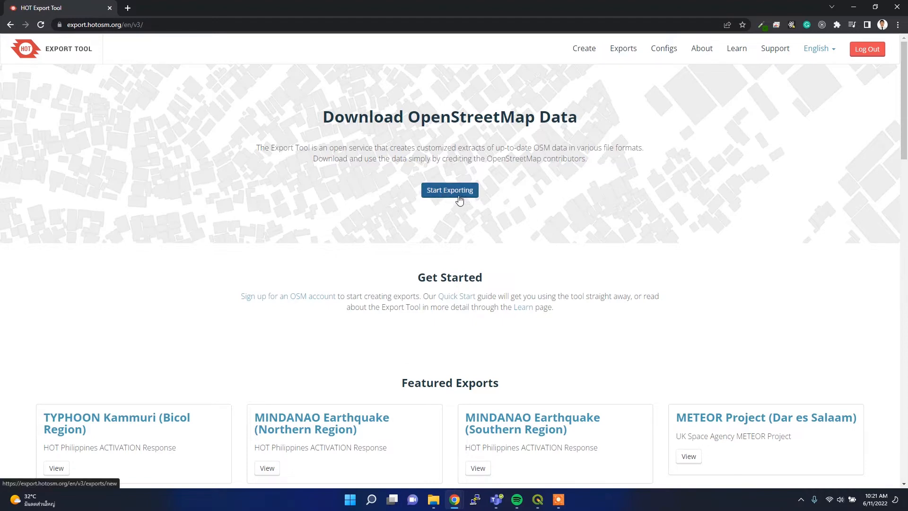
# Step: Start a new export named 'tek' and choose Shapefile as the file format
pyautogui.click(449, 190)
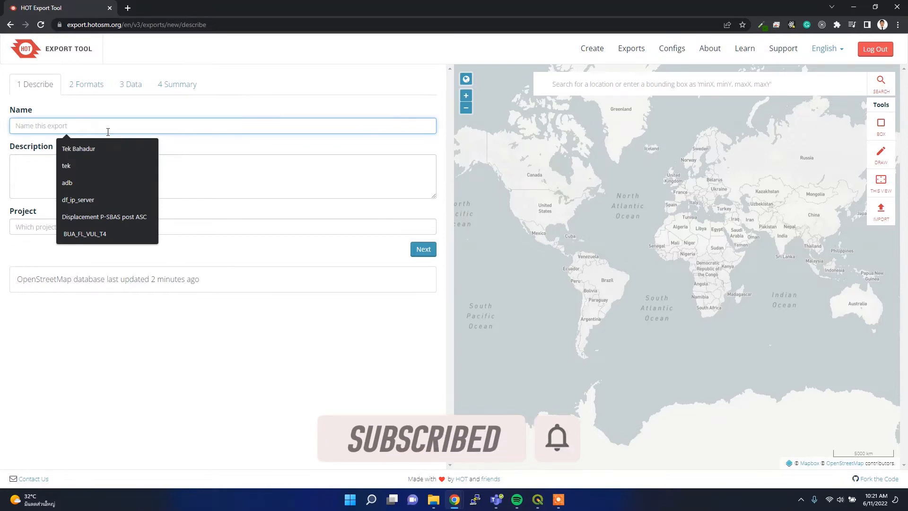
pyautogui.write('tek')
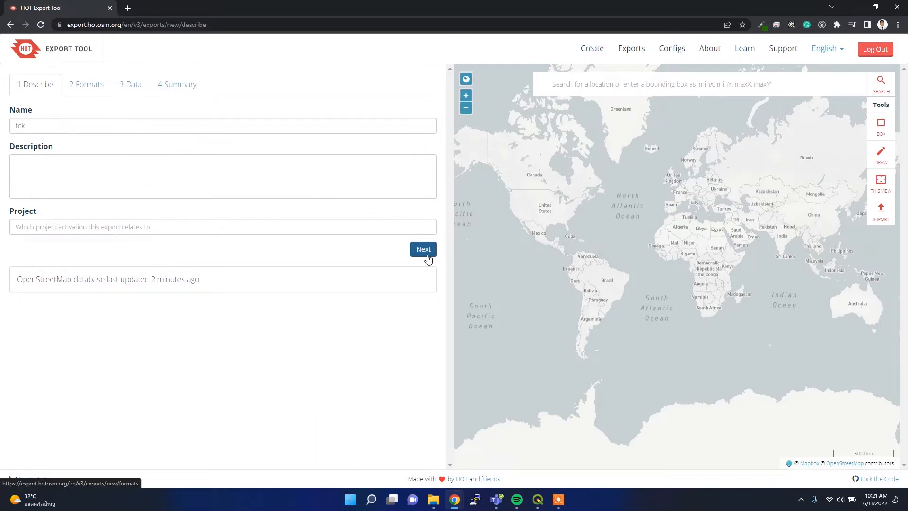
pyautogui.click(422, 249)
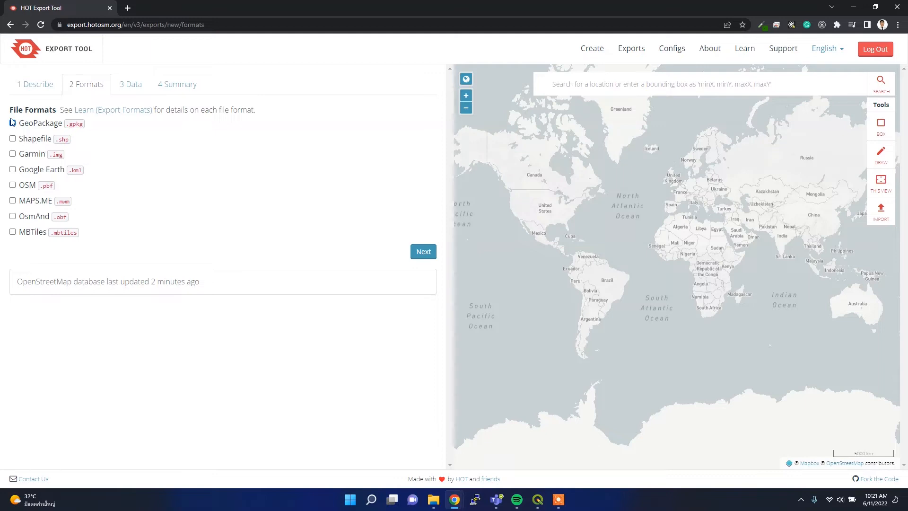
pyautogui.click(12, 138)
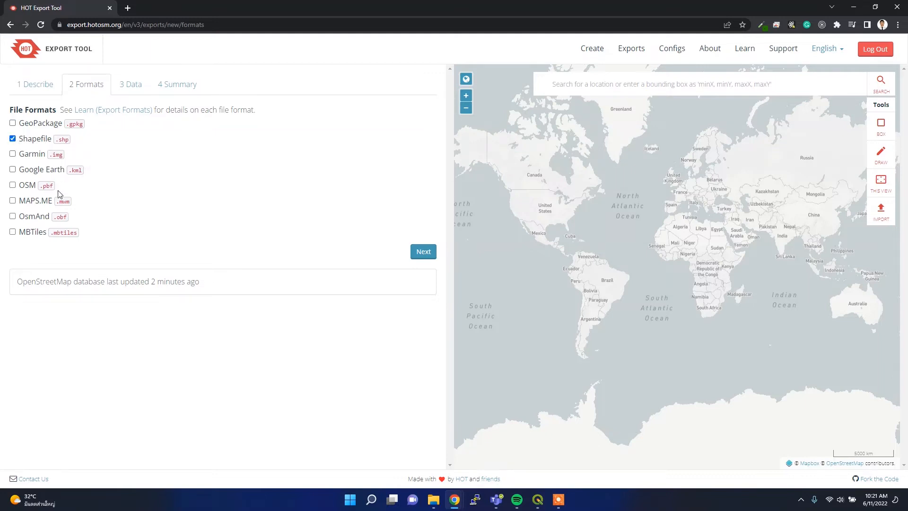
pyautogui.moveTo(39, 241)
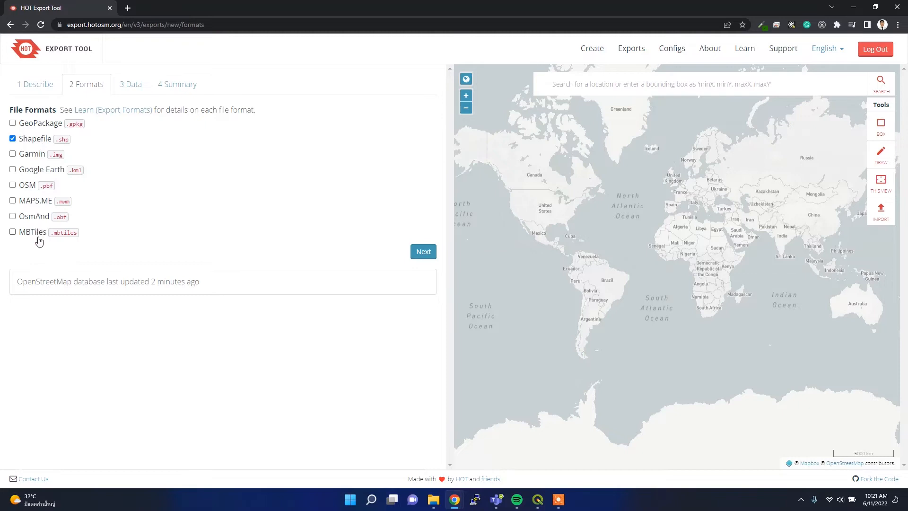
# Step: Review the Configs list, tick Transportation in the Tag Tree and continue to the summary
pyautogui.click(422, 252)
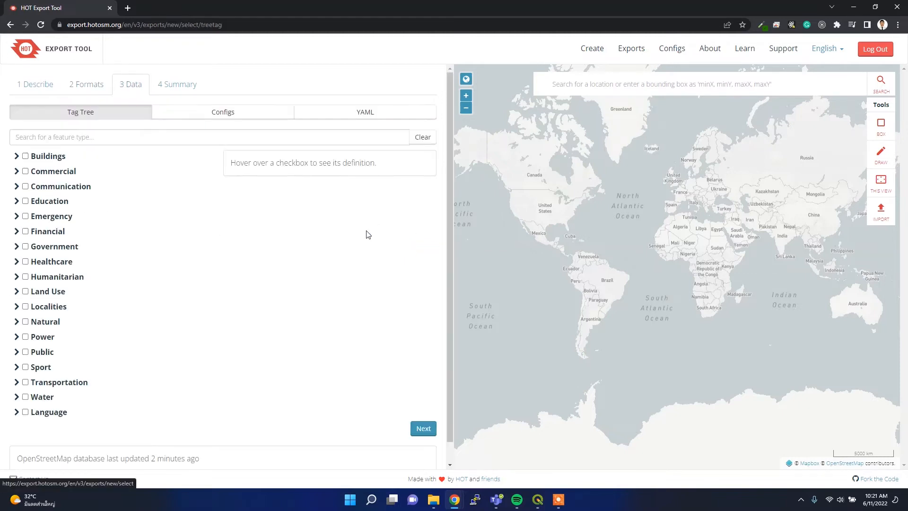
pyautogui.moveTo(176, 200)
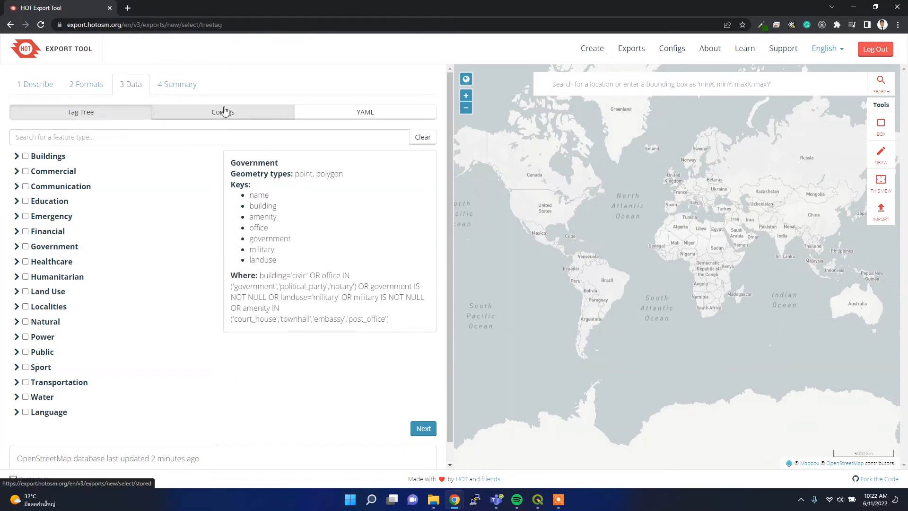
pyautogui.click(222, 112)
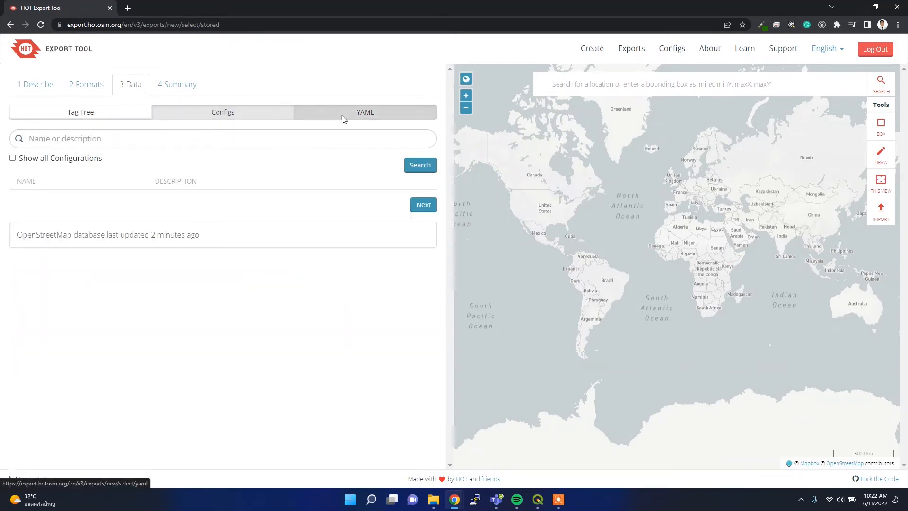
pyautogui.moveTo(79, 112)
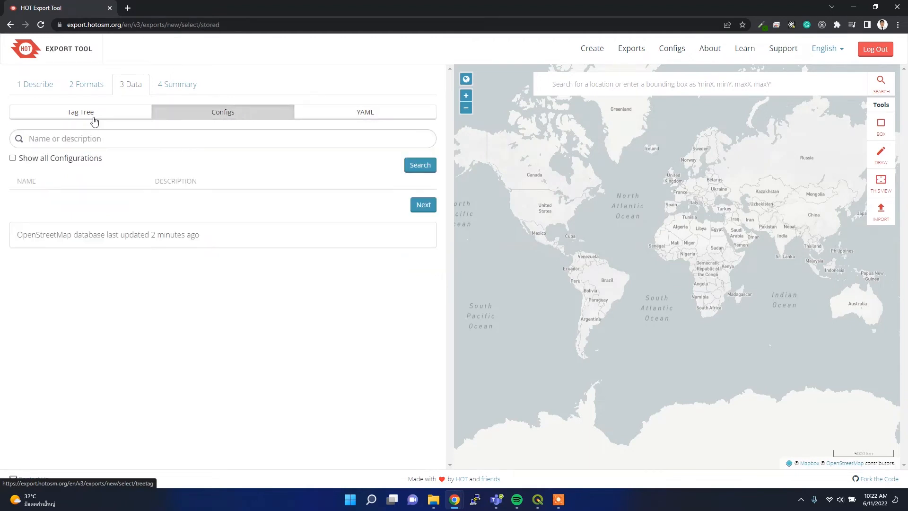
pyautogui.click(79, 112)
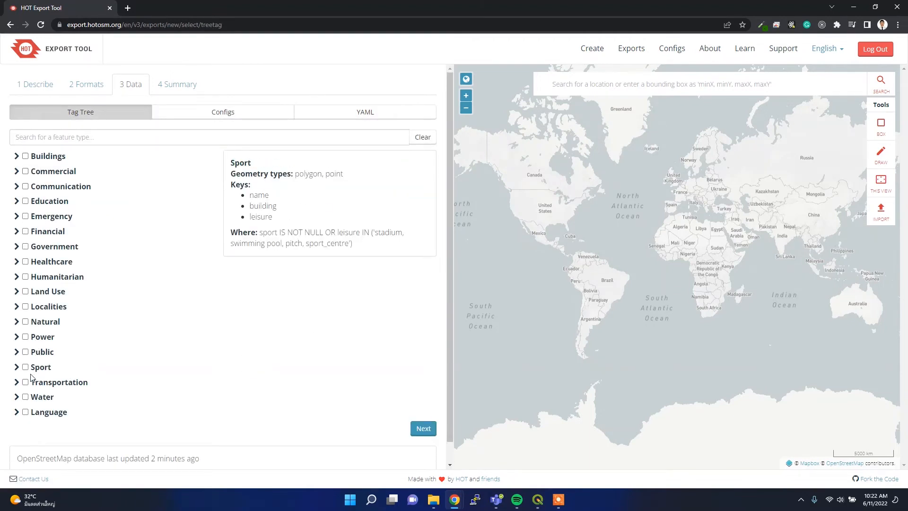
pyautogui.click(25, 382)
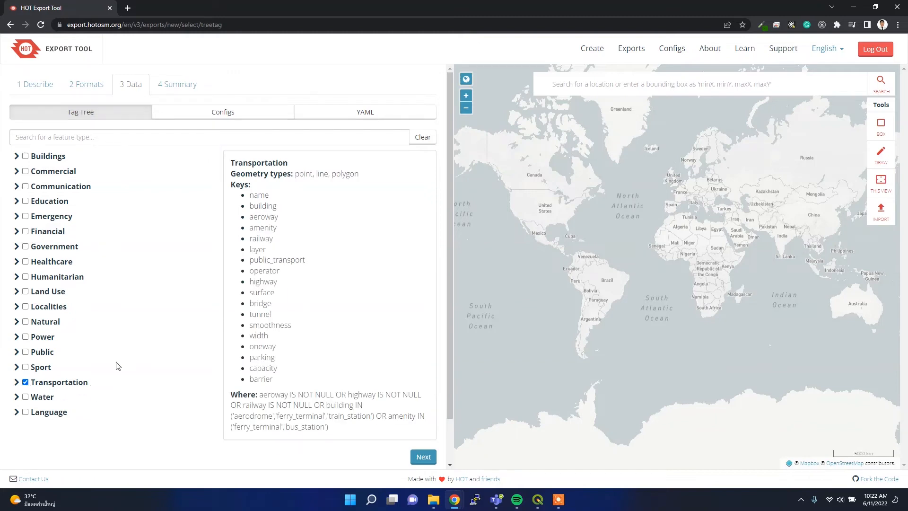
pyautogui.moveTo(322, 354)
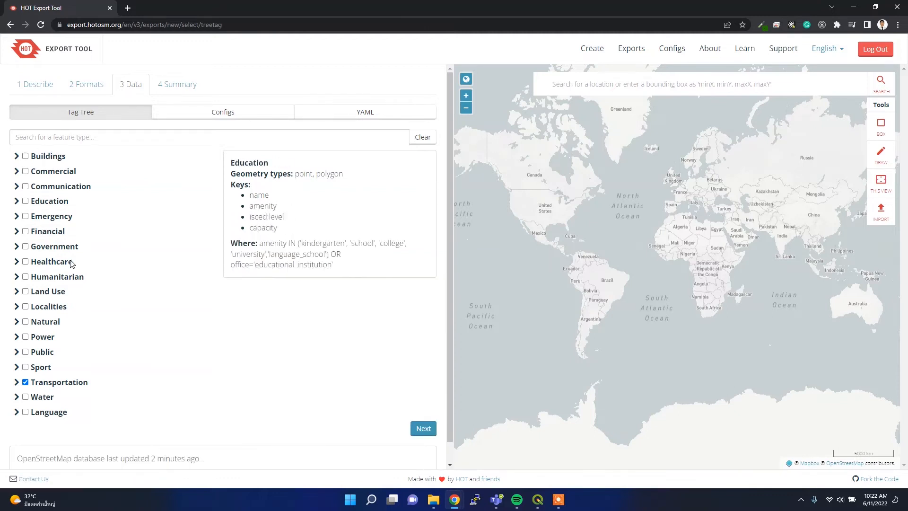
pyautogui.click(422, 428)
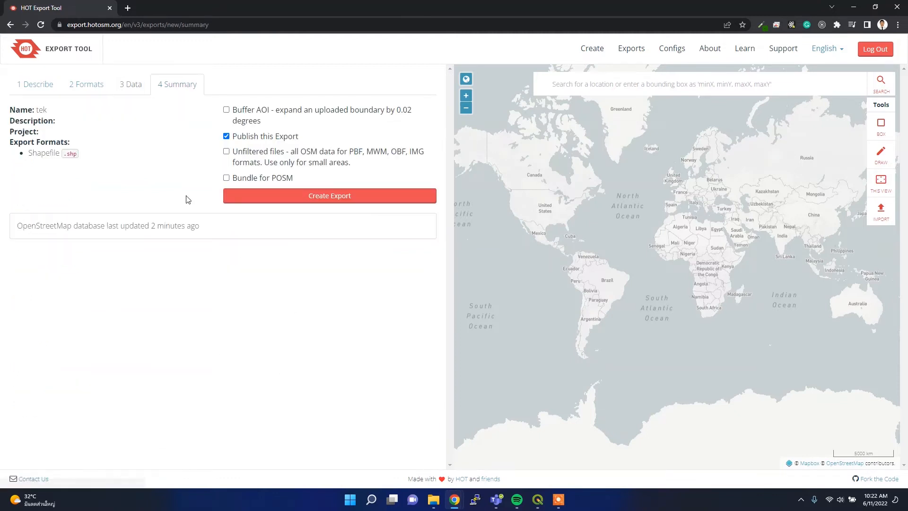
pyautogui.moveTo(311, 168)
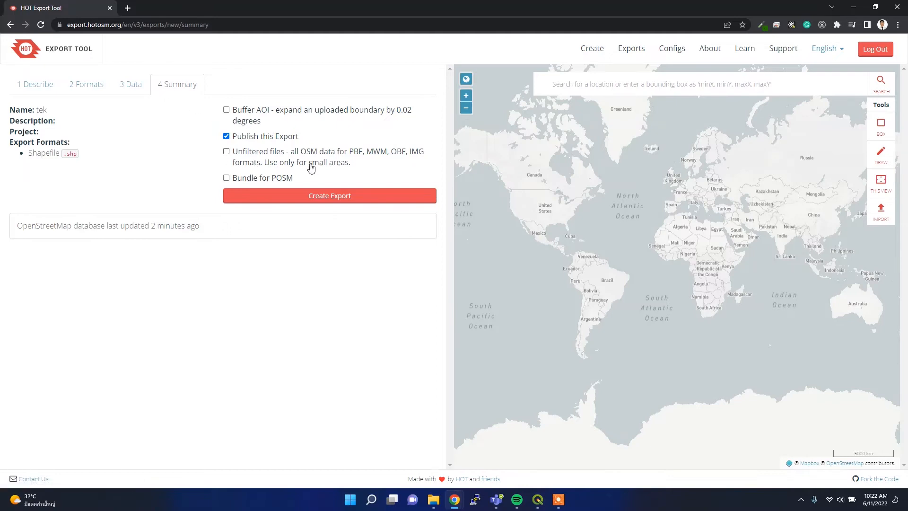
pyautogui.moveTo(352, 210)
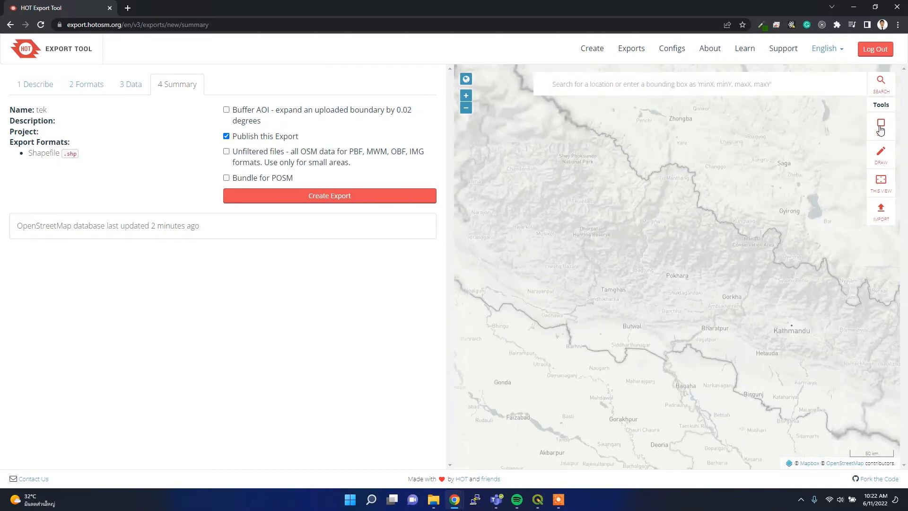
# Step: Use the BOX tool then THIS VIEW on the map of central Nepal to define the area of interest
pyautogui.click(880, 125)
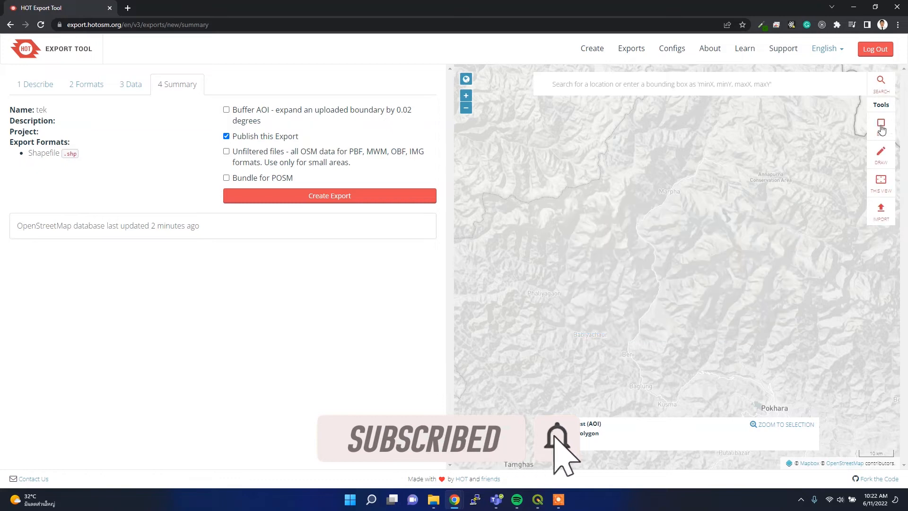
pyautogui.moveTo(880, 178)
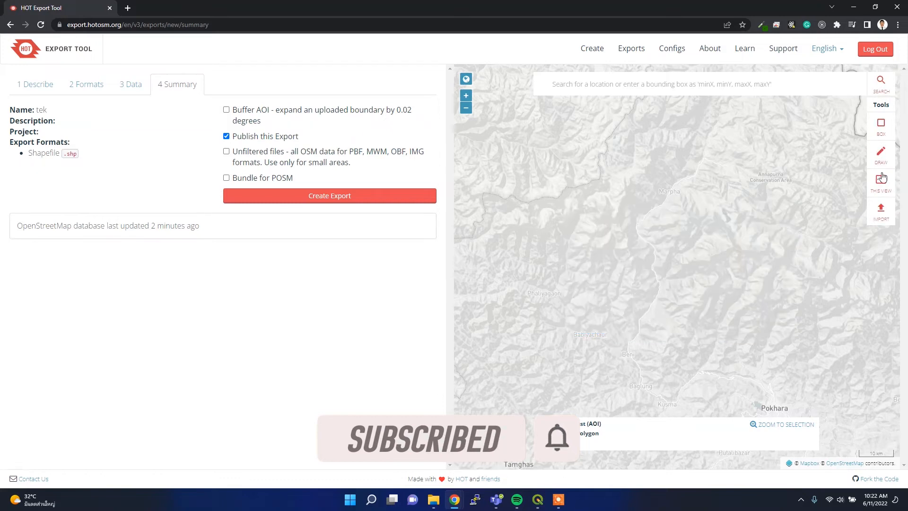
pyautogui.click(880, 208)
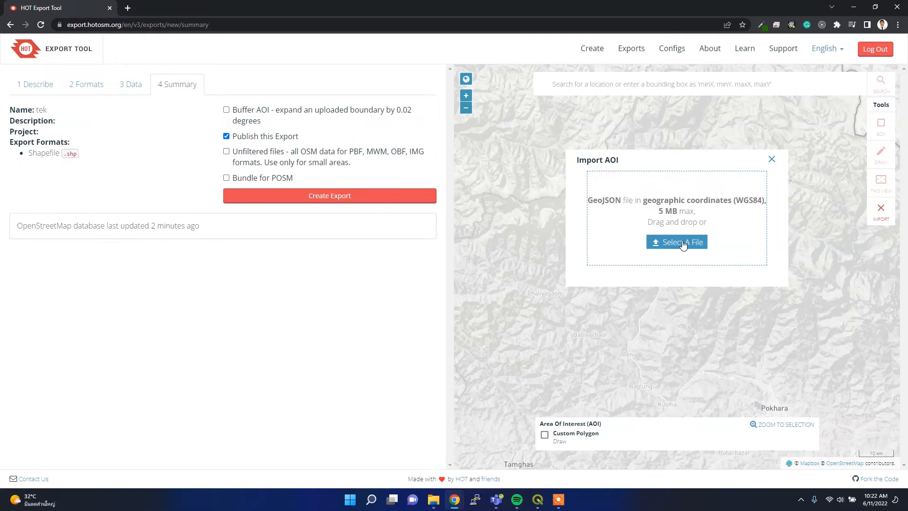
# Step: Import the Bhaktapur GeoJSON boundary as the area of interest and create the export
pyautogui.click(676, 242)
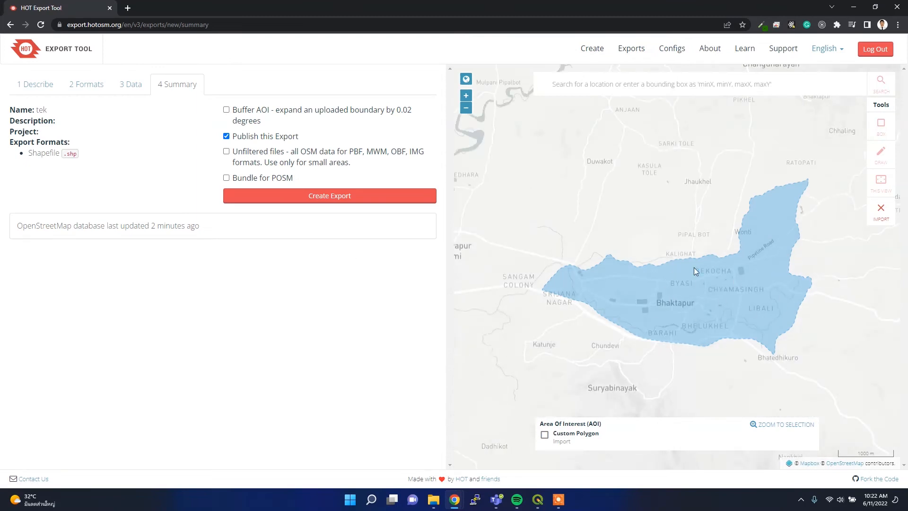
pyautogui.moveTo(635, 353)
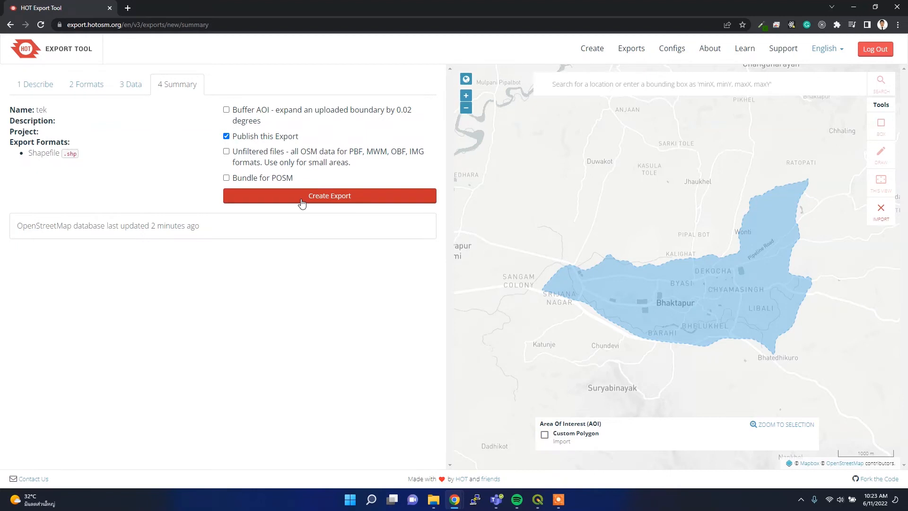
pyautogui.click(329, 195)
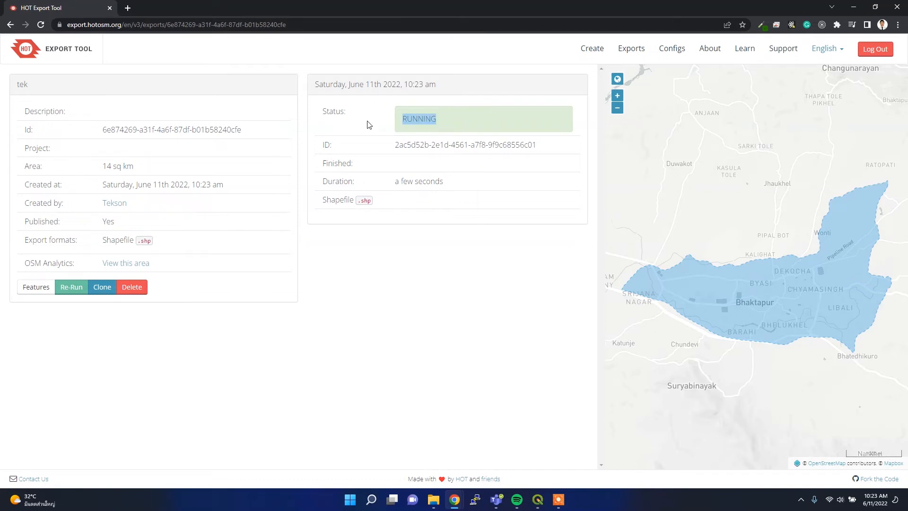
# Step: Wait for the export to complete and download tek_shp.zip (96.4 kB)
pyautogui.click(40, 25)
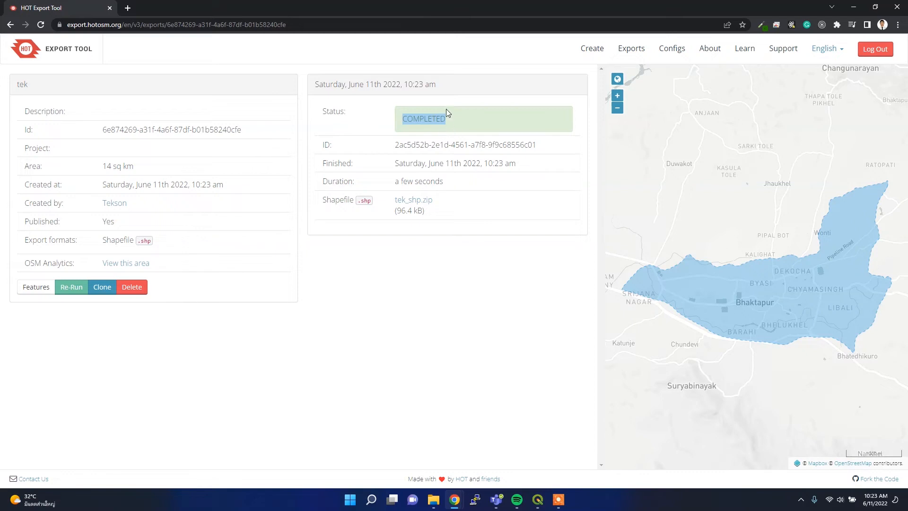
pyautogui.moveTo(414, 199)
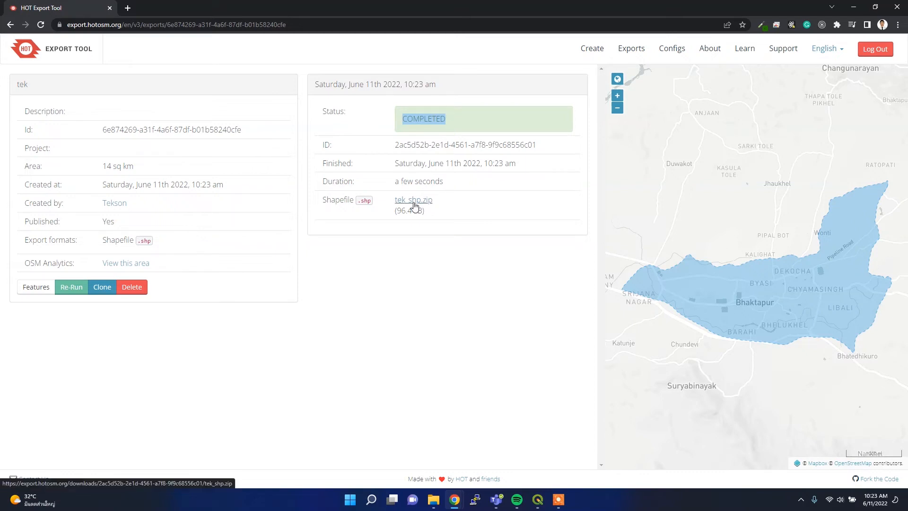
pyautogui.click(413, 200)
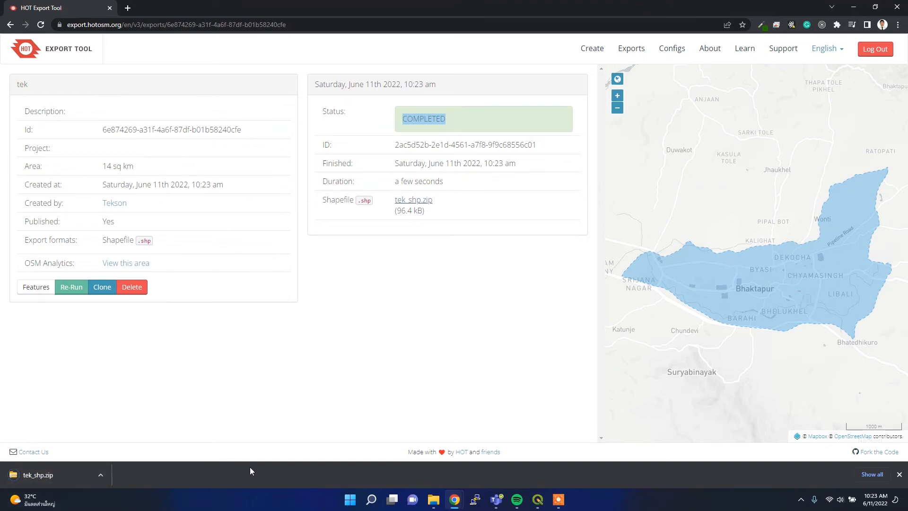
pyautogui.moveTo(450, 211)
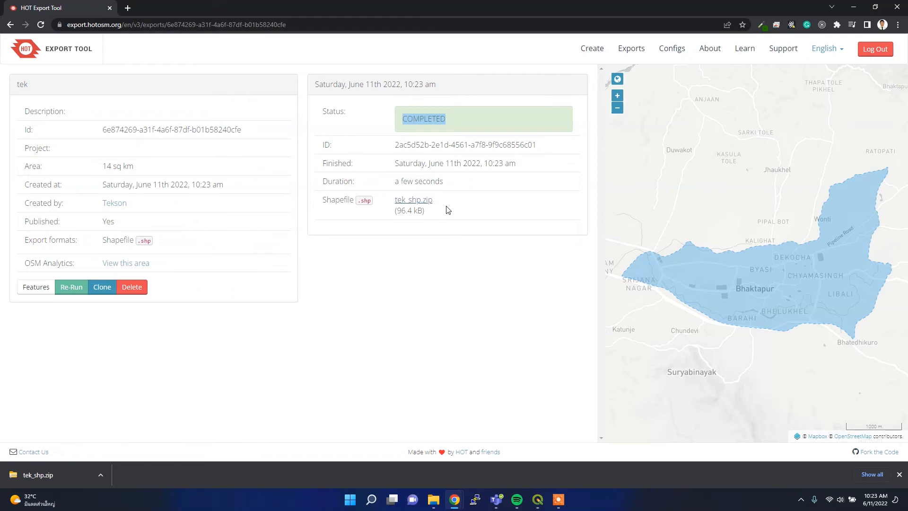
pyautogui.moveTo(851, 271)
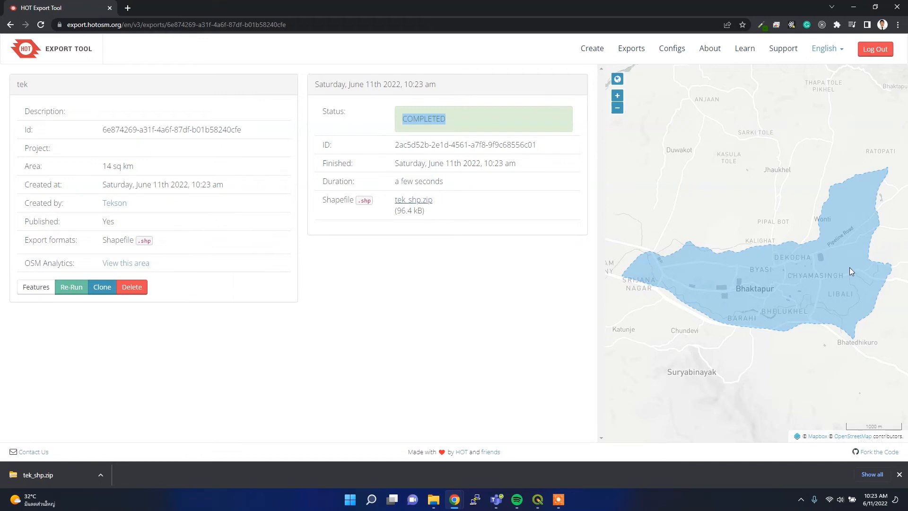
pyautogui.moveTo(491, 452)
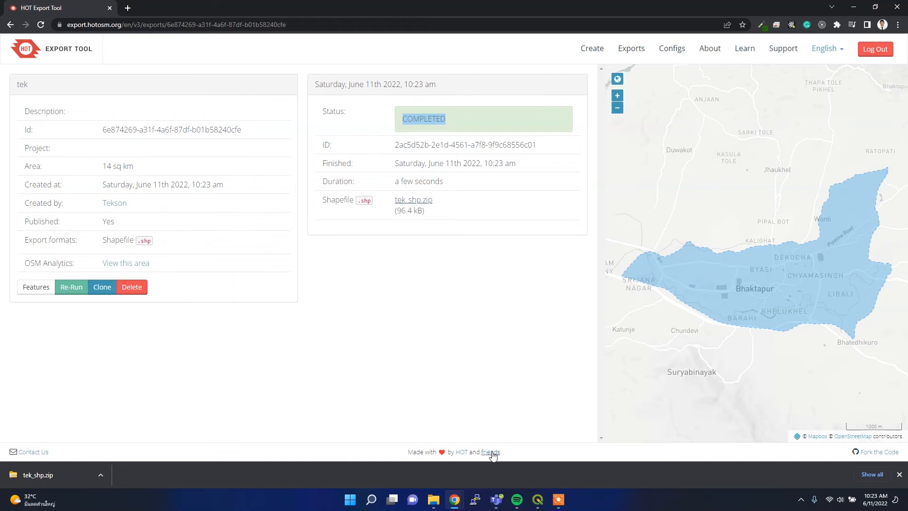
pyautogui.moveTo(433, 499)
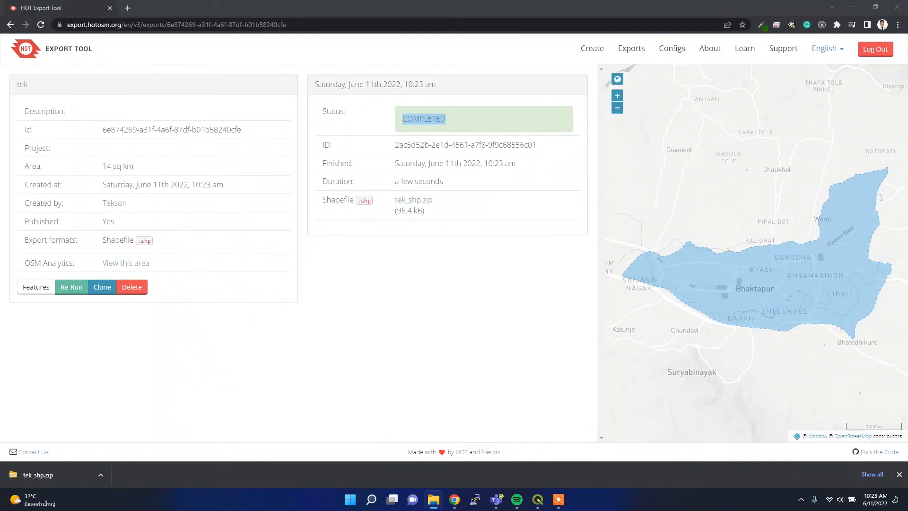
# Step: Drag the point, line and polygon .shp files from the tek_shp folder into QGIS over the Bhaktapur boundary
pyautogui.click(557, 499)
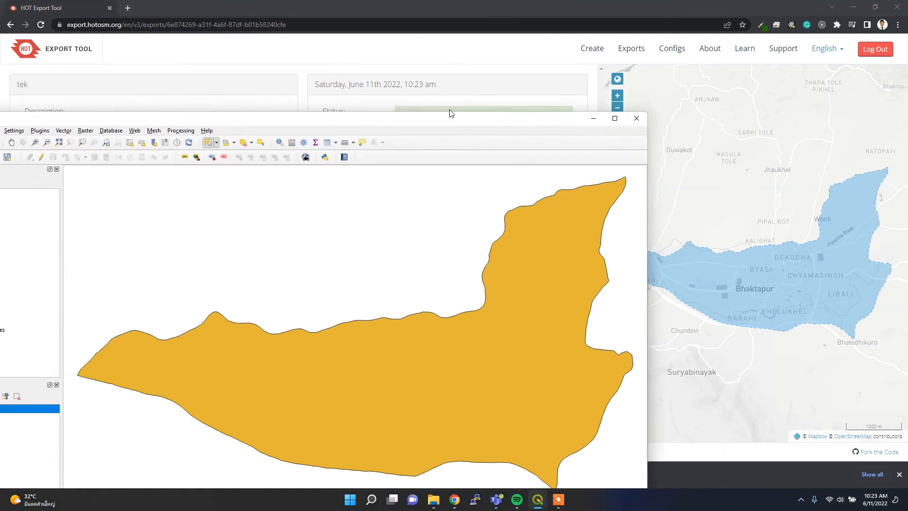
pyautogui.click(613, 118)
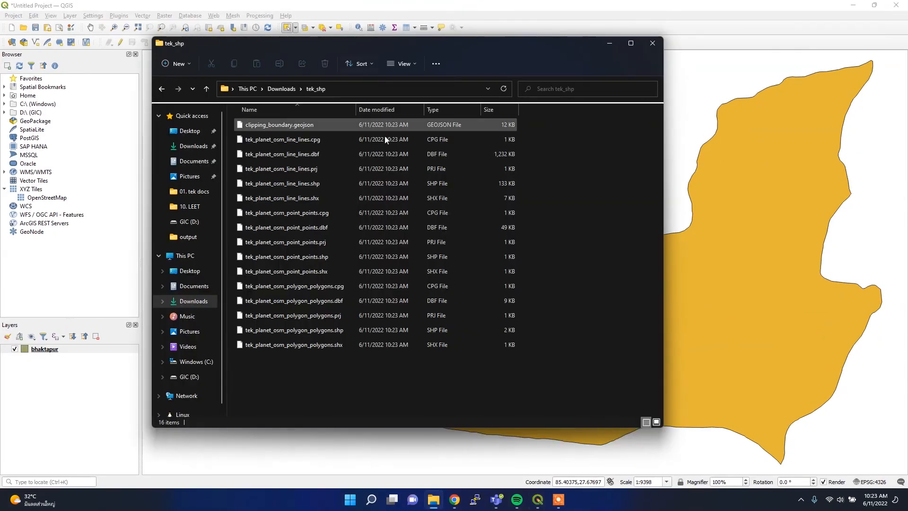
pyautogui.click(281, 153)
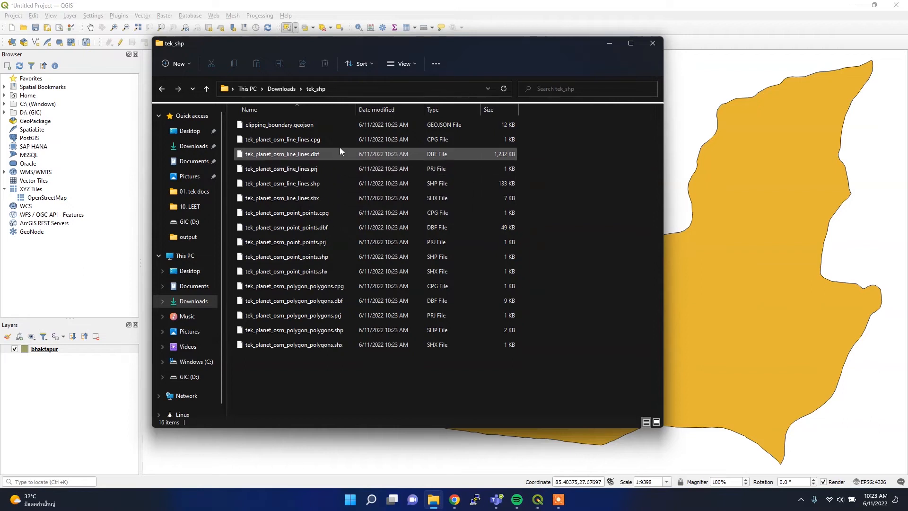
pyautogui.click(283, 183)
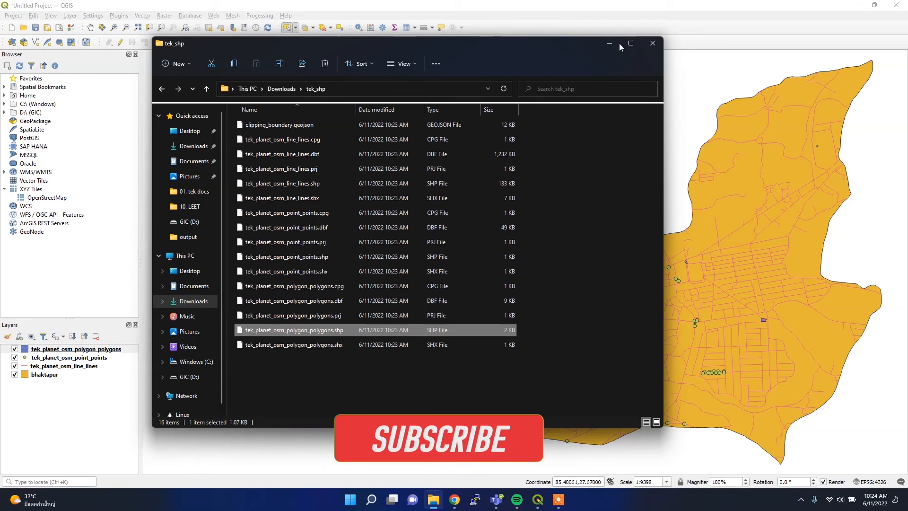
pyautogui.click(651, 44)
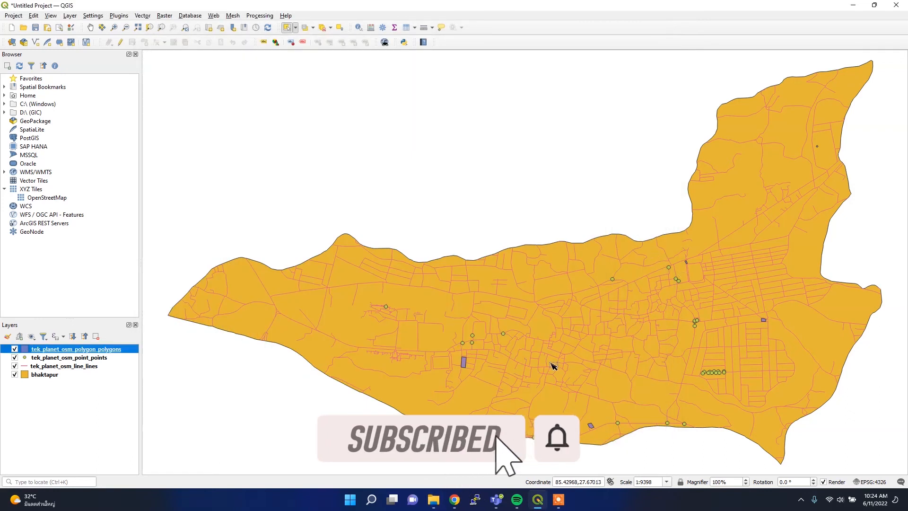
pyautogui.moveTo(521, 347)
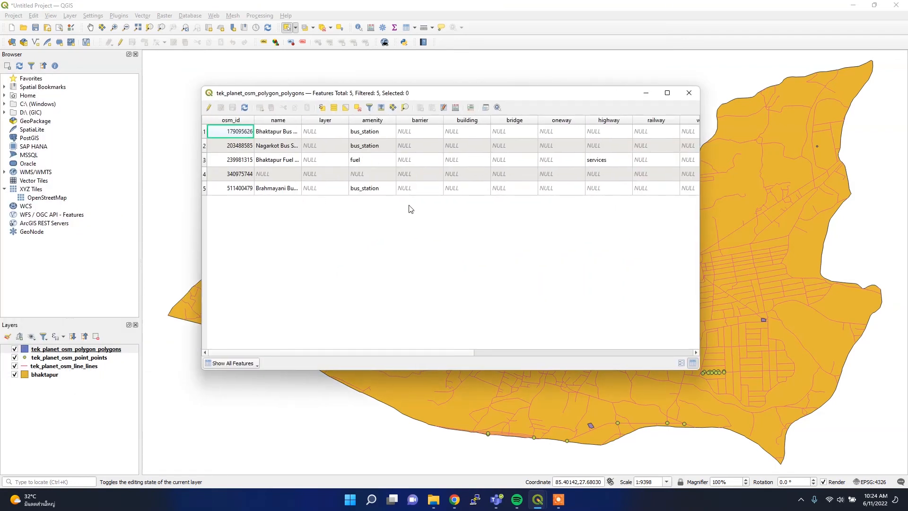
pyautogui.hscroll(3)
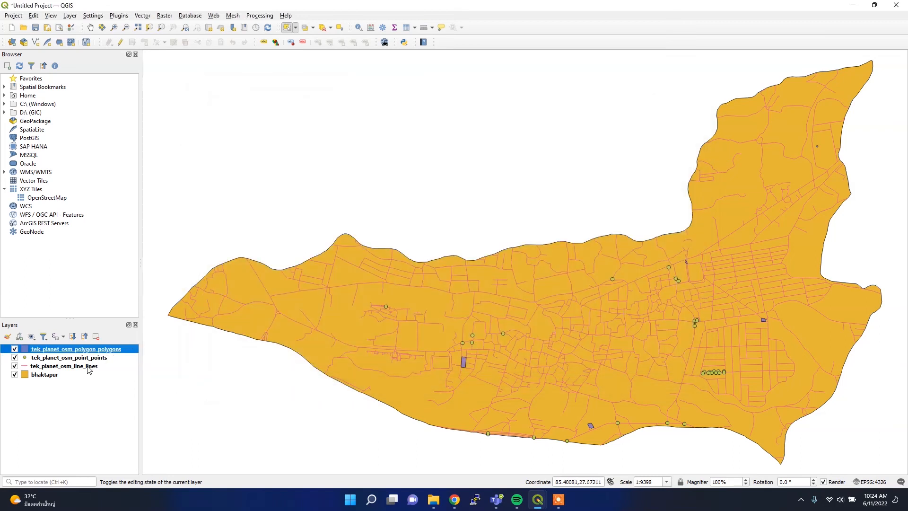
pyautogui.rightClick(62, 365)
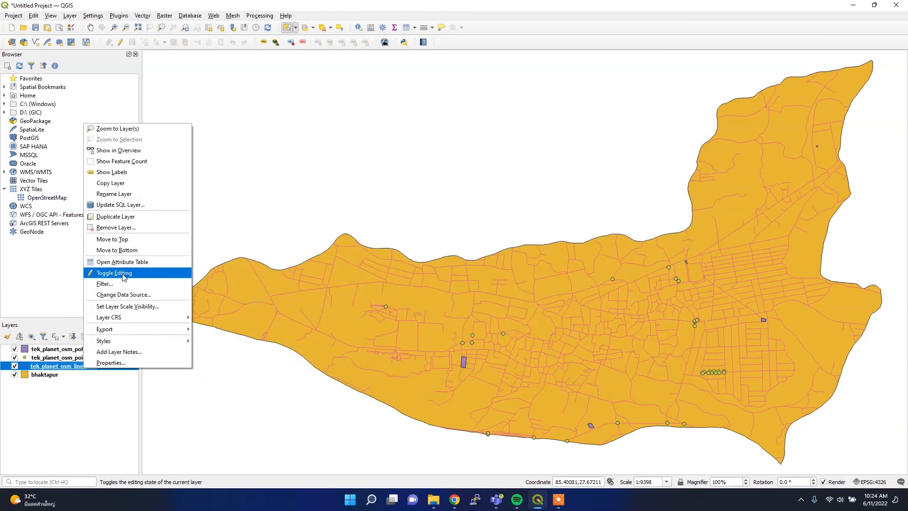
pyautogui.click(121, 262)
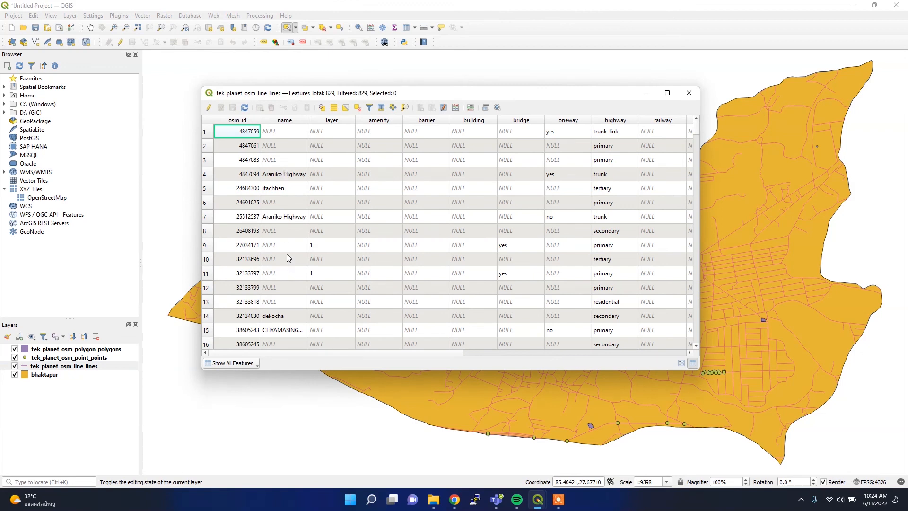
pyautogui.moveTo(308, 357)
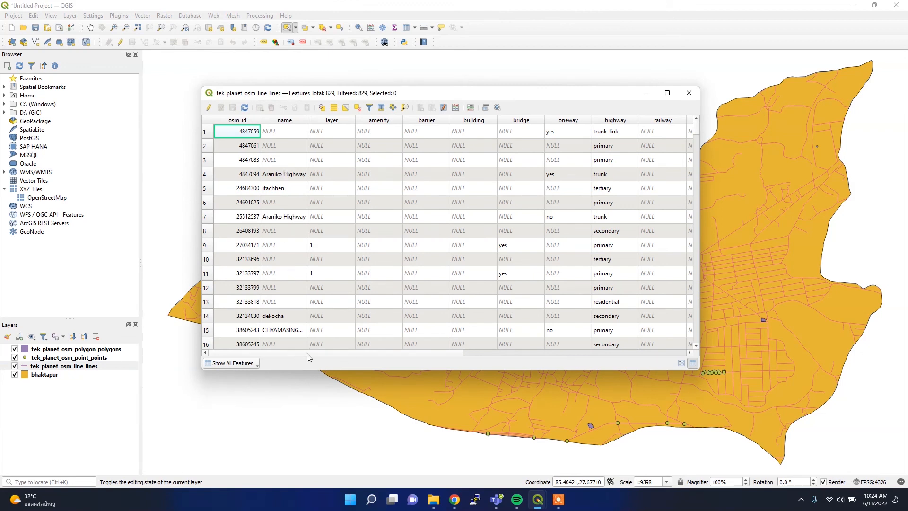
pyautogui.hscroll(3)
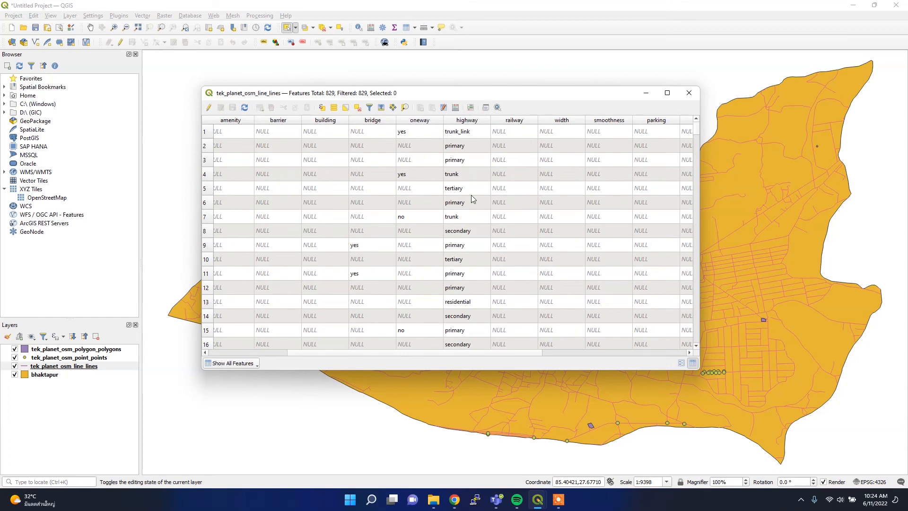
pyautogui.scroll(-3)
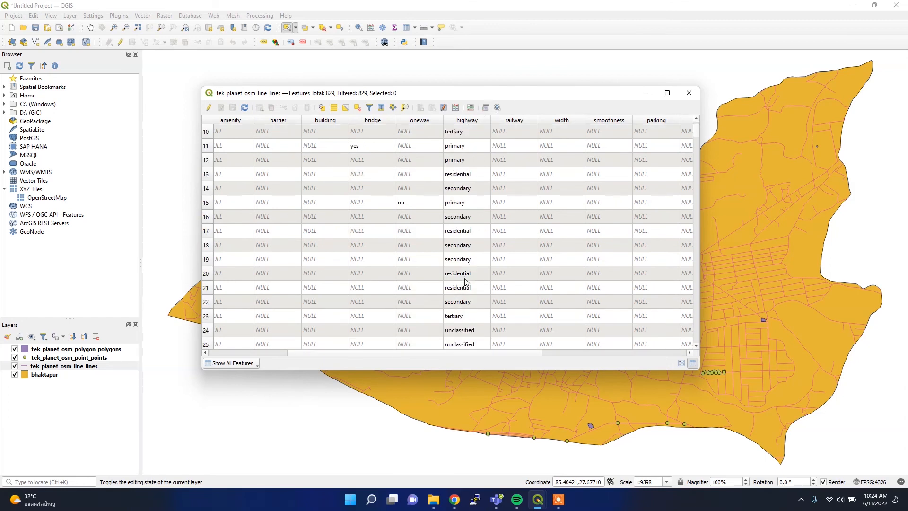
pyautogui.moveTo(503, 177)
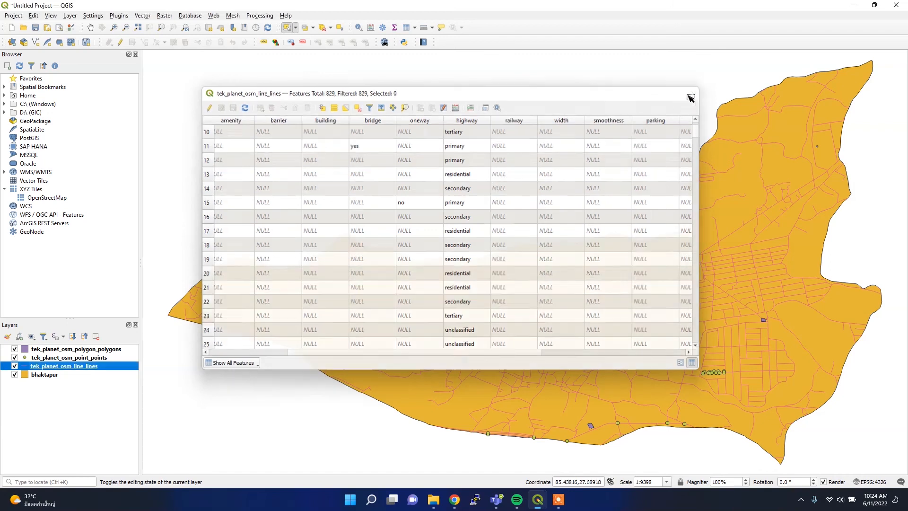
pyautogui.click(690, 93)
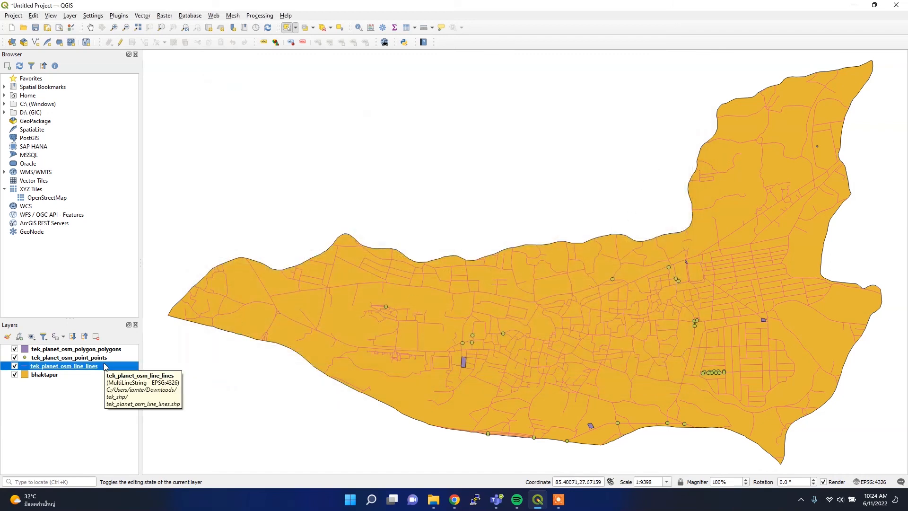